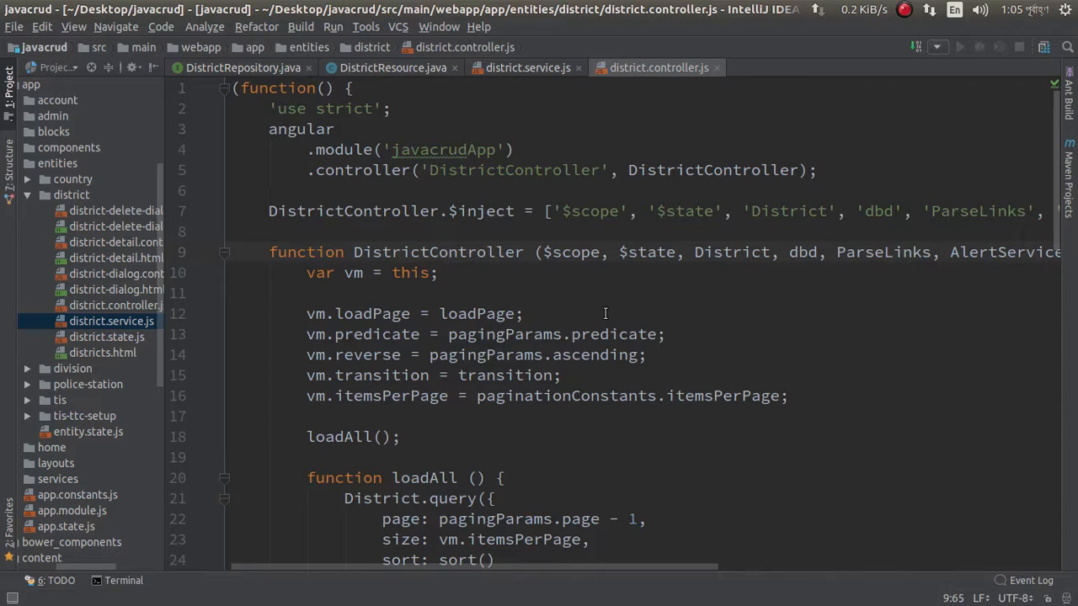
{"action": "mouse_move", "coordinate": [576, 253]}
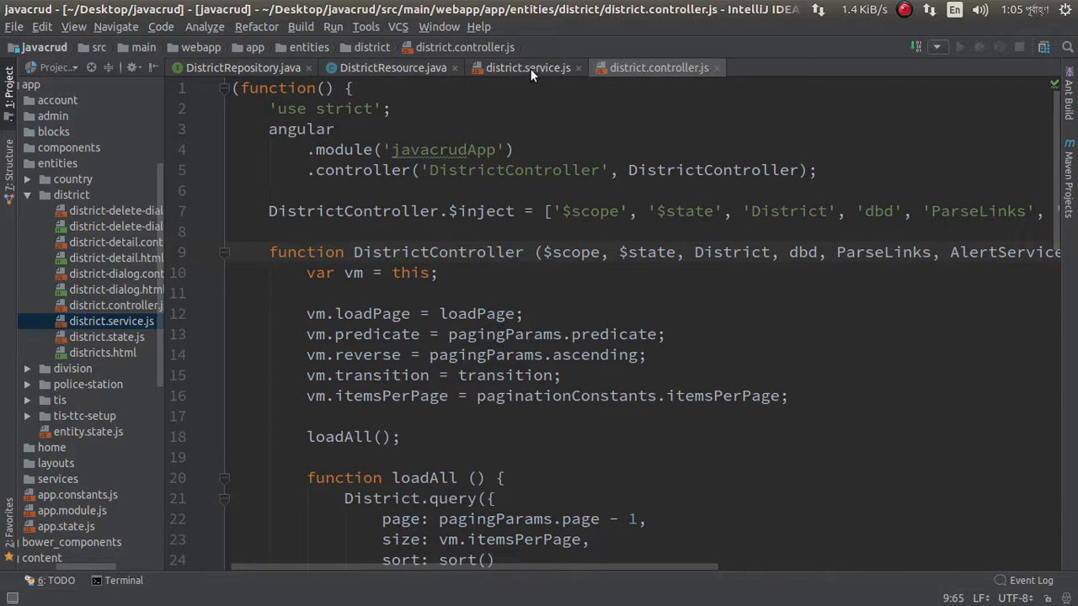
Review the dbd factory in district.service.js, selecting its body with the division-based districts resource URL
{"action": "left_click", "coordinate": [528, 67]}
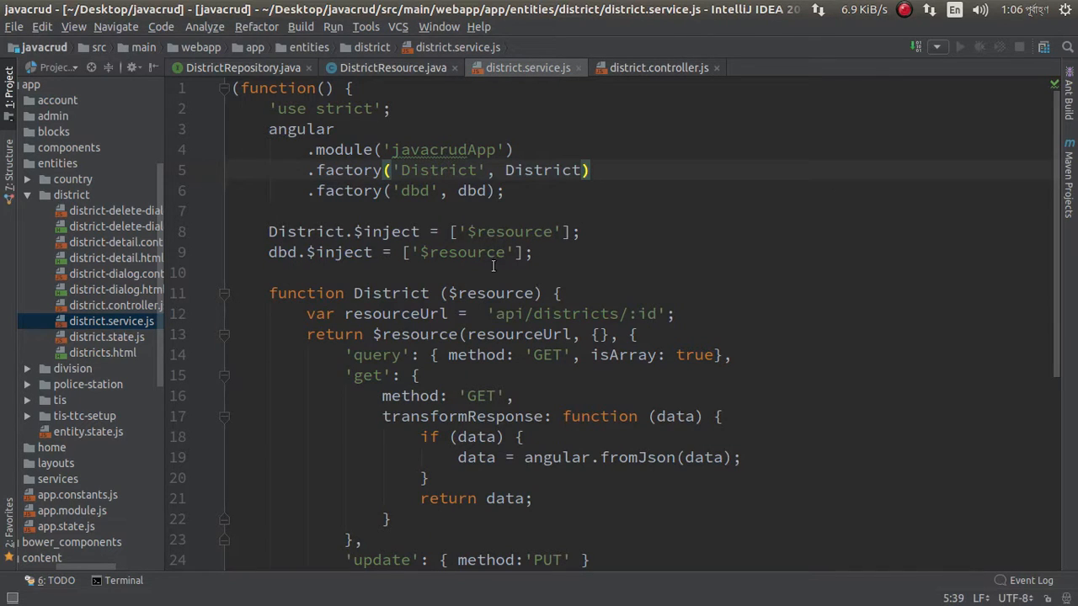
{"action": "mouse_move", "coordinate": [340, 199]}
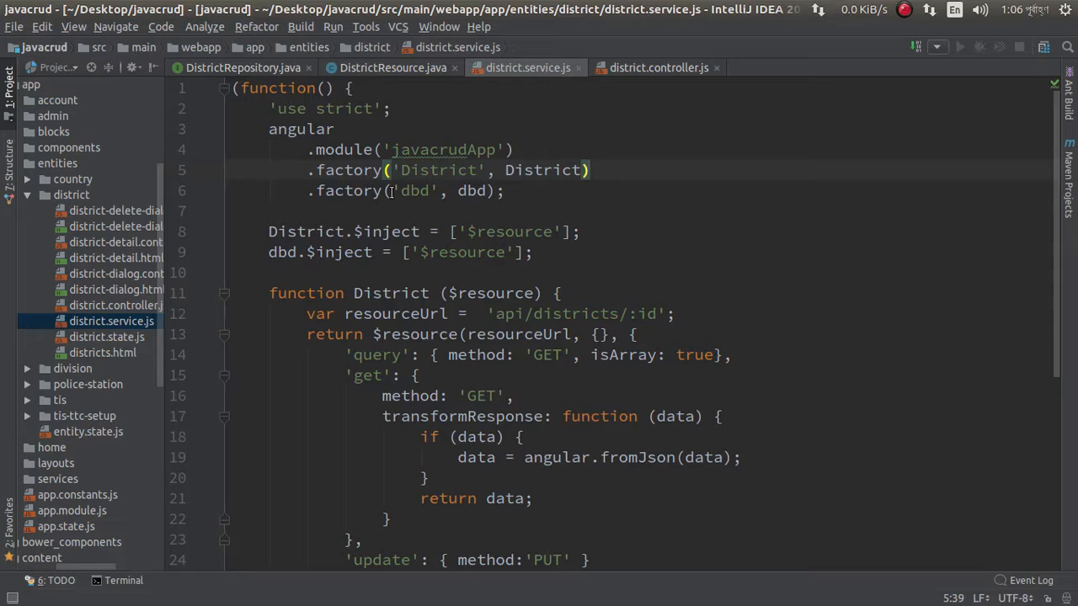
{"action": "mouse_move", "coordinate": [536, 189]}
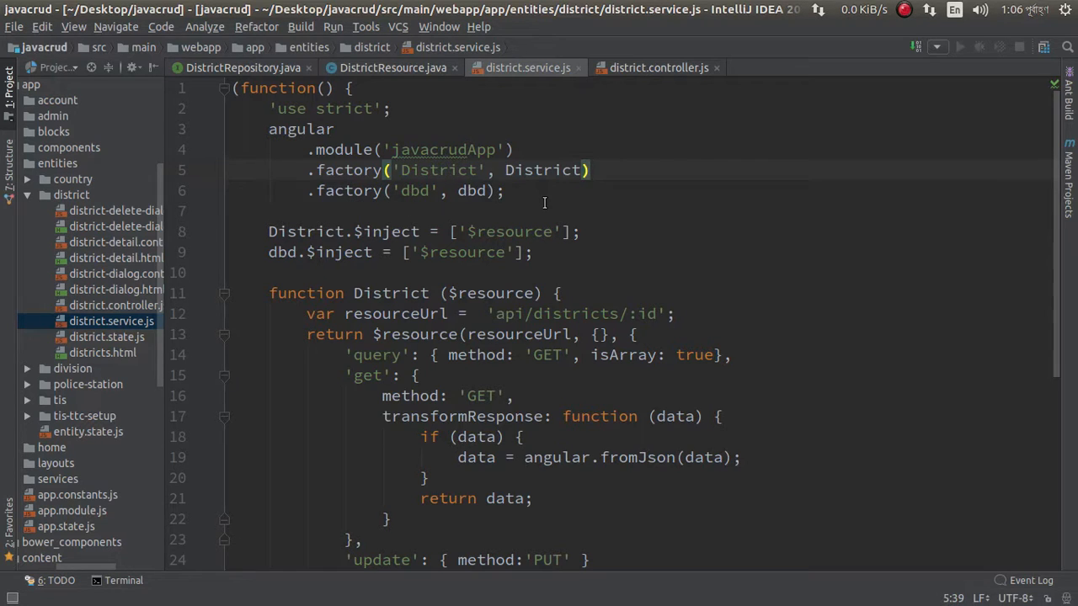
{"action": "left_click", "coordinate": [590, 169]}
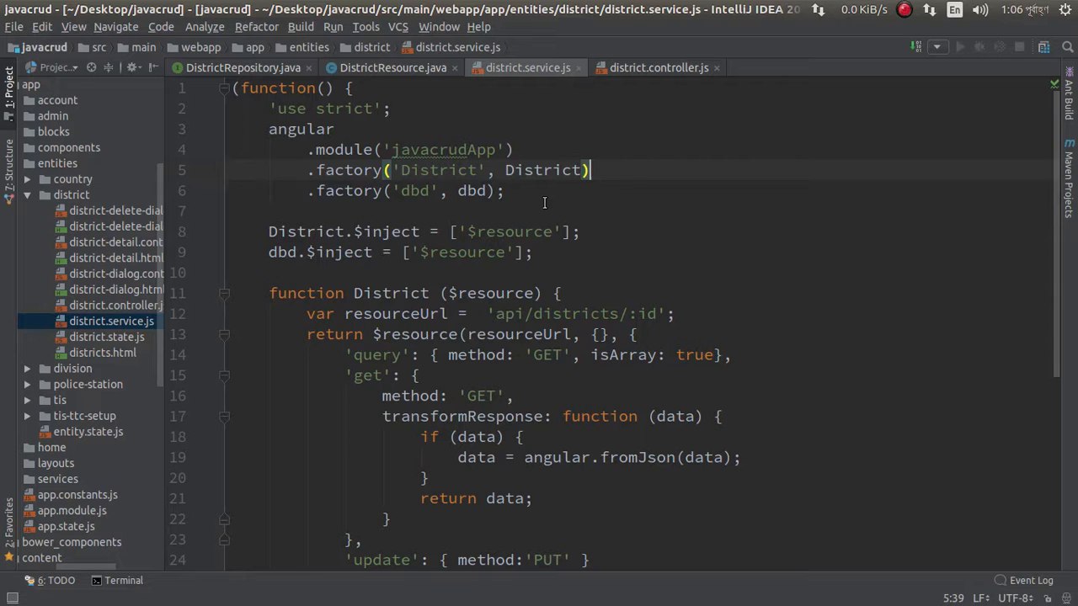
{"action": "scroll", "scroll_direction": "down", "scroll_amount": 3}
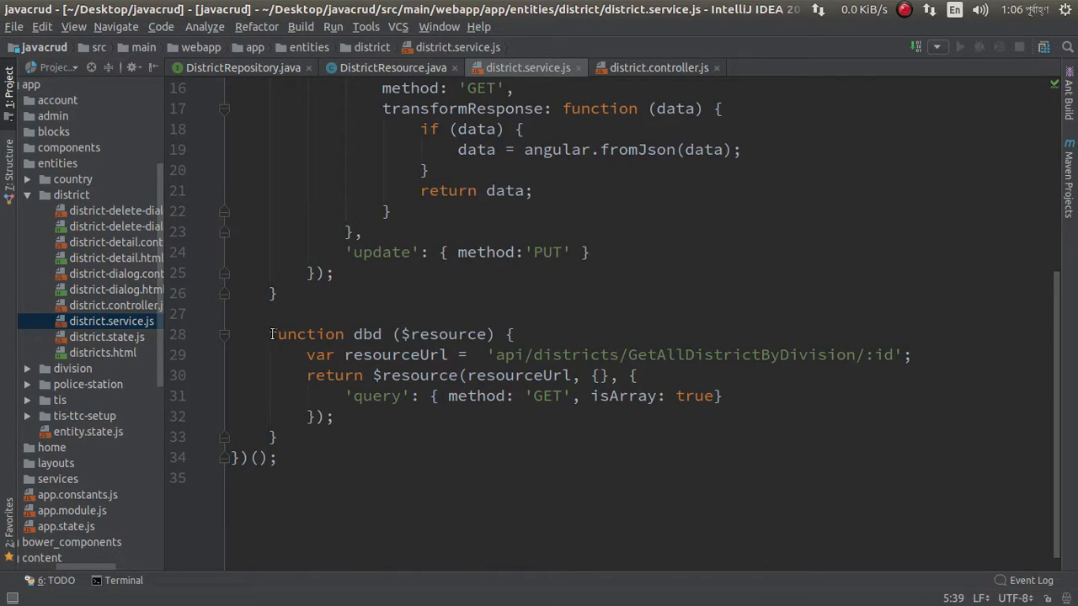
{"action": "left_click_drag", "start_coordinate": [269, 333], "coordinate": [295, 432]}
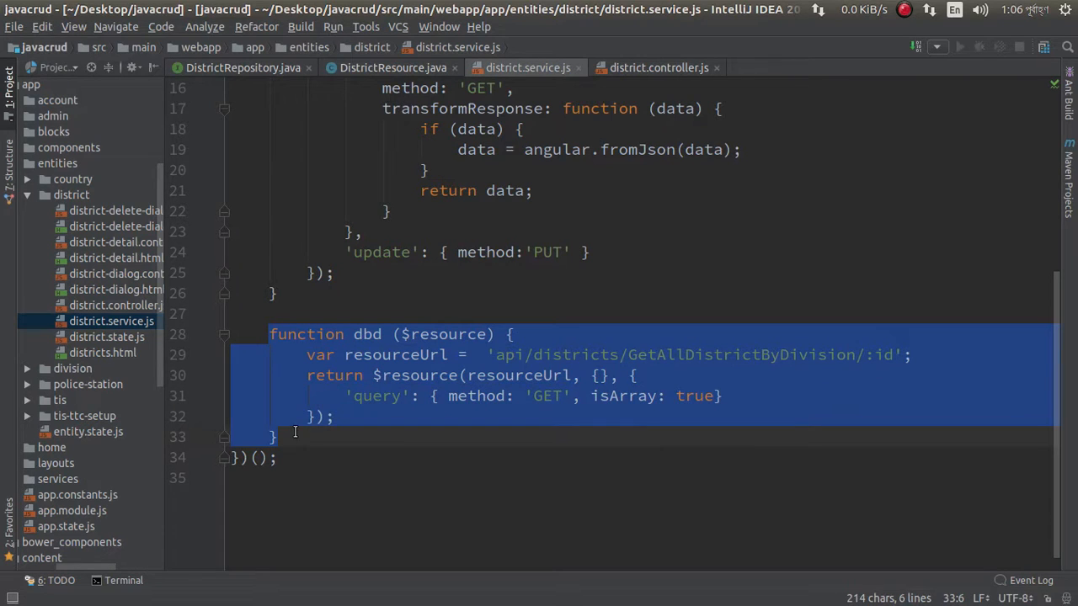
{"action": "mouse_move", "coordinate": [571, 374]}
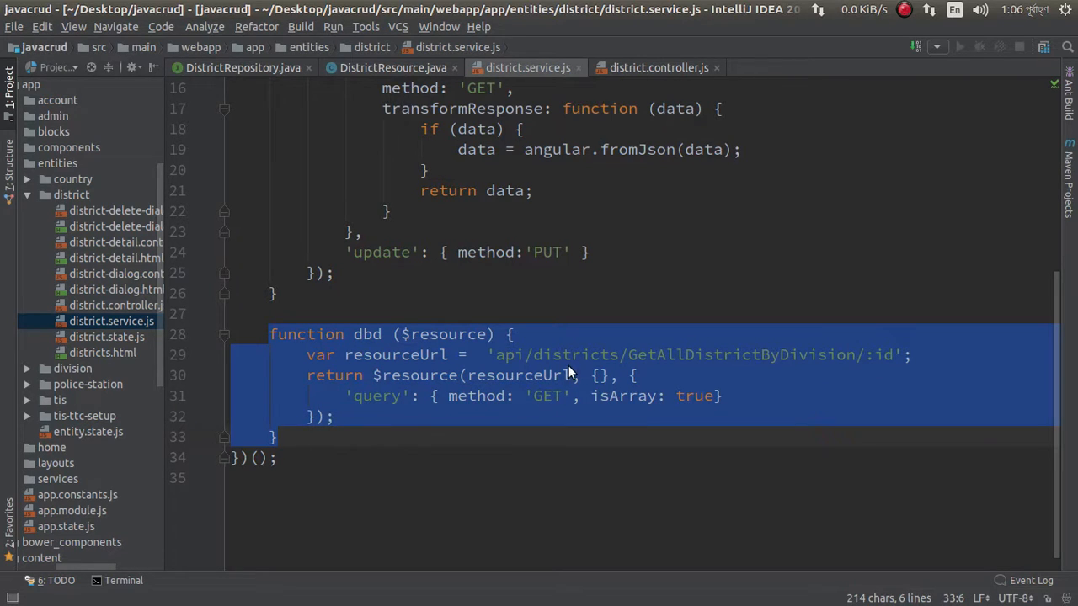
{"action": "mouse_move", "coordinate": [374, 345]}
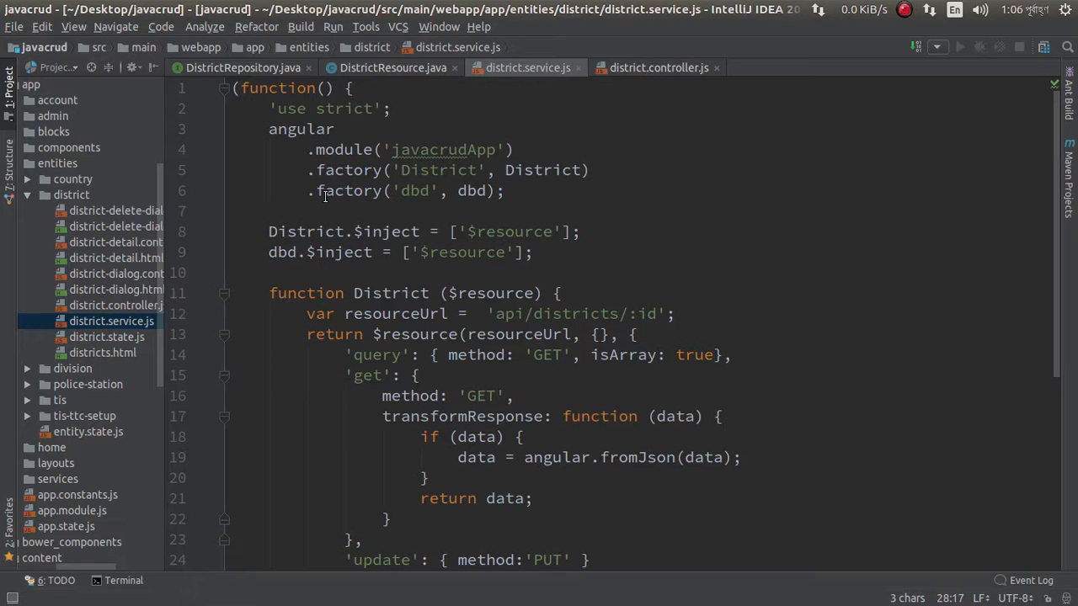
{"action": "mouse_move", "coordinate": [363, 171]}
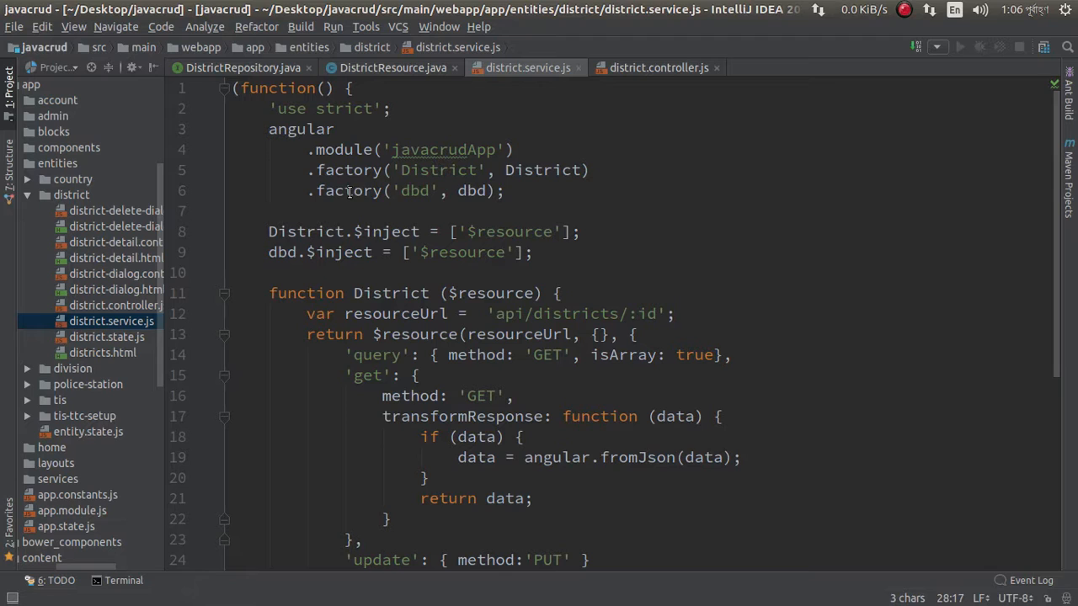
{"action": "mouse_move", "coordinate": [271, 259]}
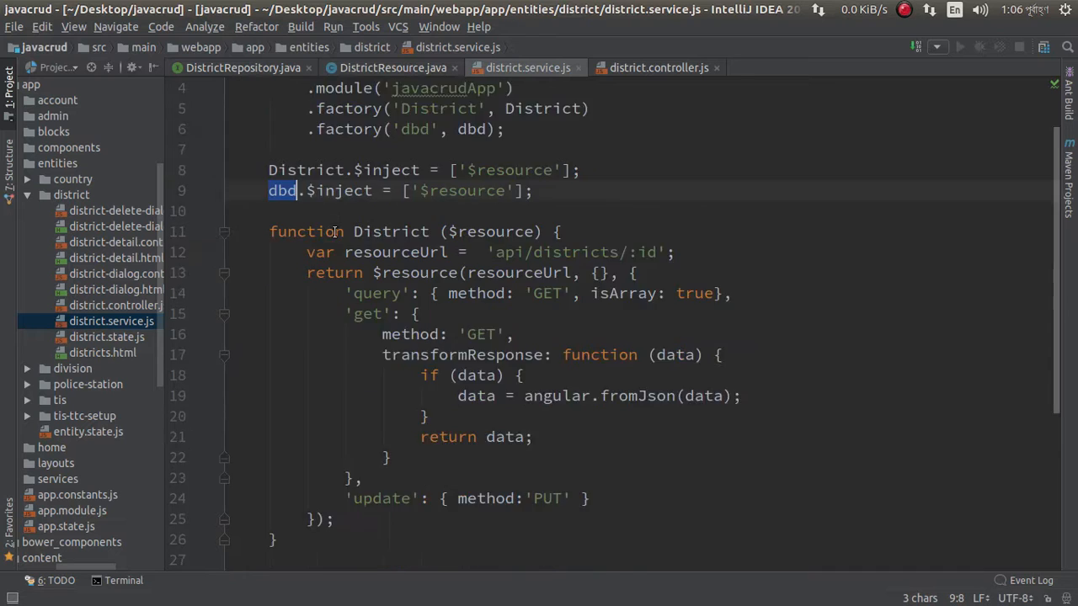
{"action": "scroll", "scroll_direction": "down", "scroll_amount": 3}
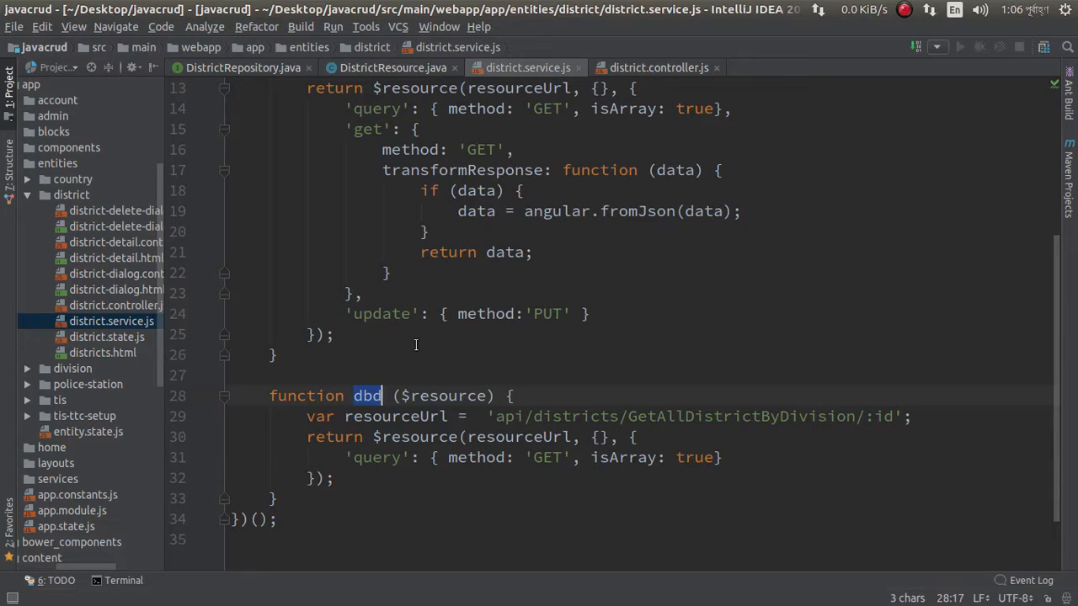
Check the dbd.query call inside district.controller.js
{"action": "left_click", "coordinate": [659, 68]}
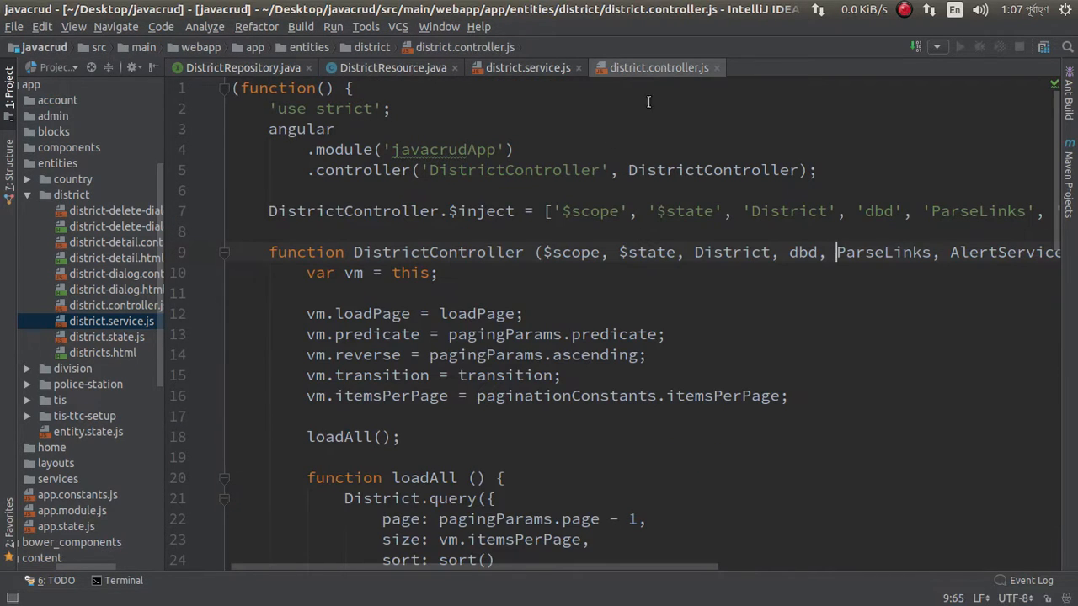
{"action": "mouse_move", "coordinate": [876, 216]}
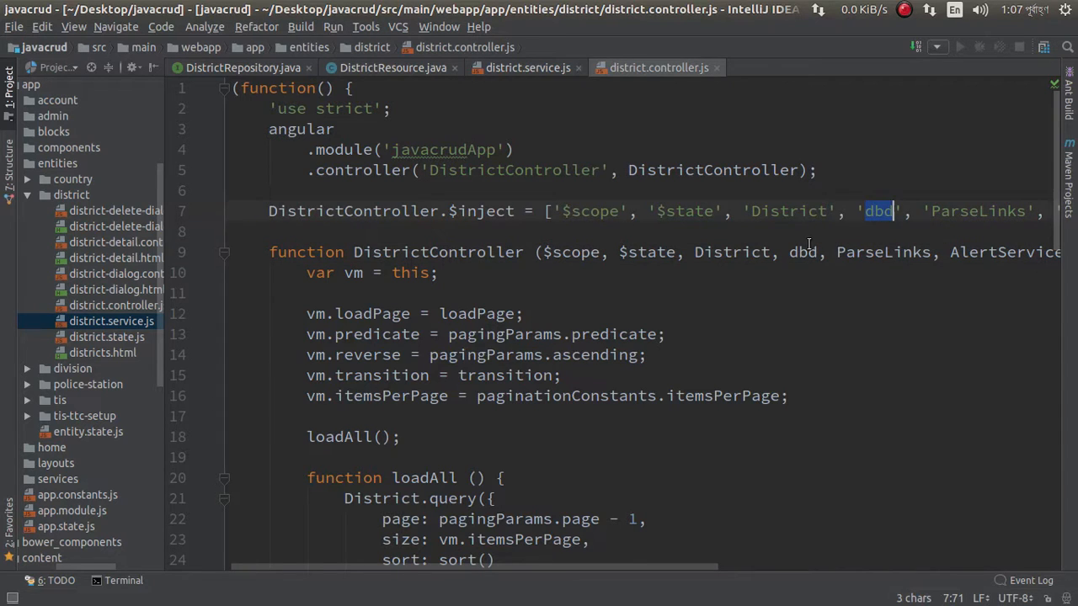
{"action": "scroll", "scroll_direction": "down", "scroll_amount": 3}
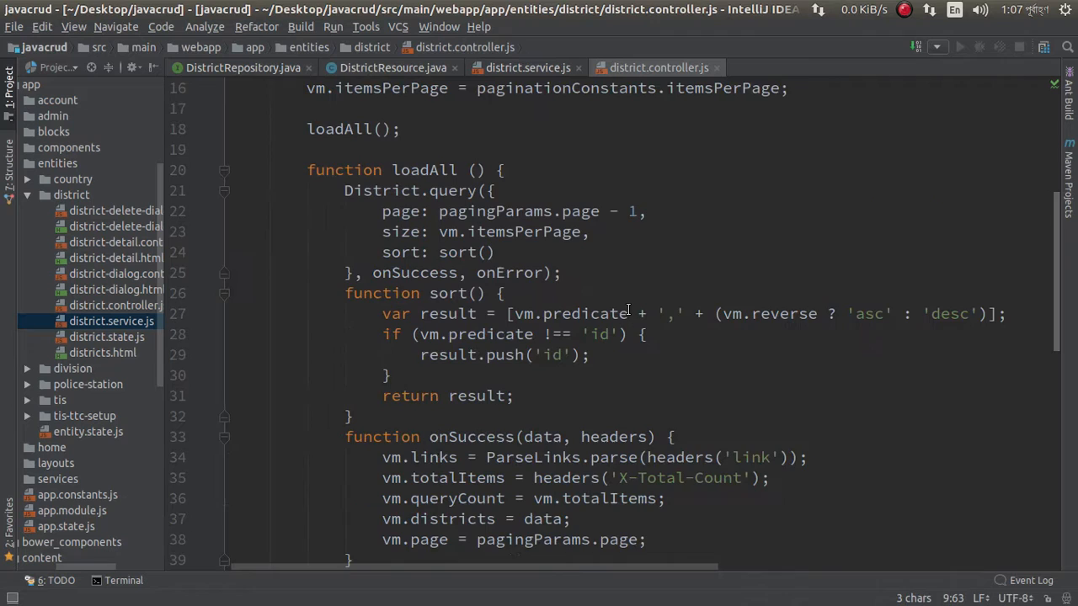
{"action": "scroll", "scroll_direction": "down", "scroll_amount": 3}
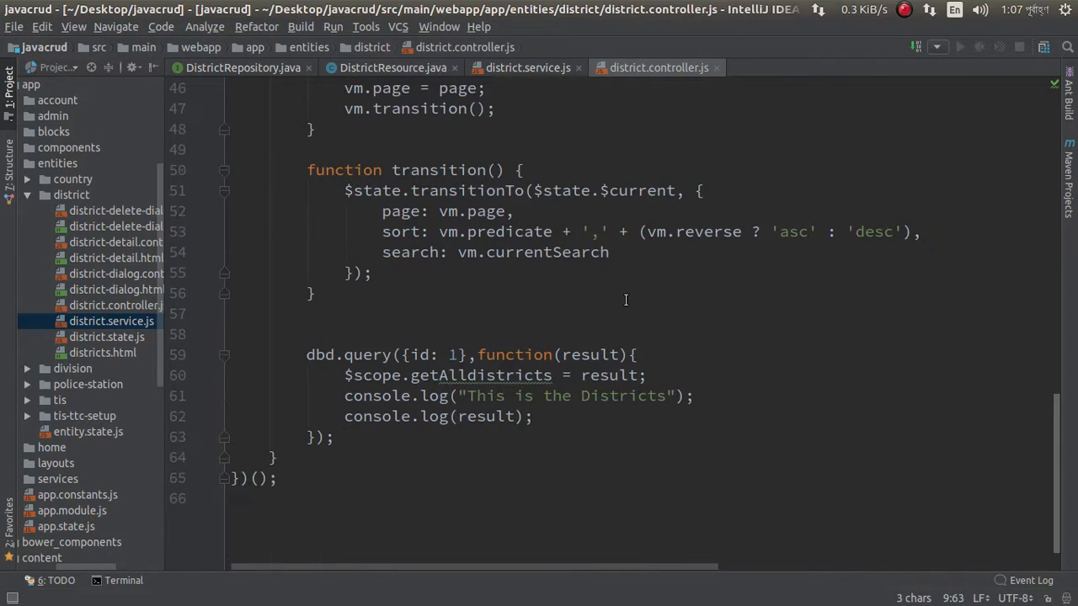
{"action": "mouse_move", "coordinate": [357, 352]}
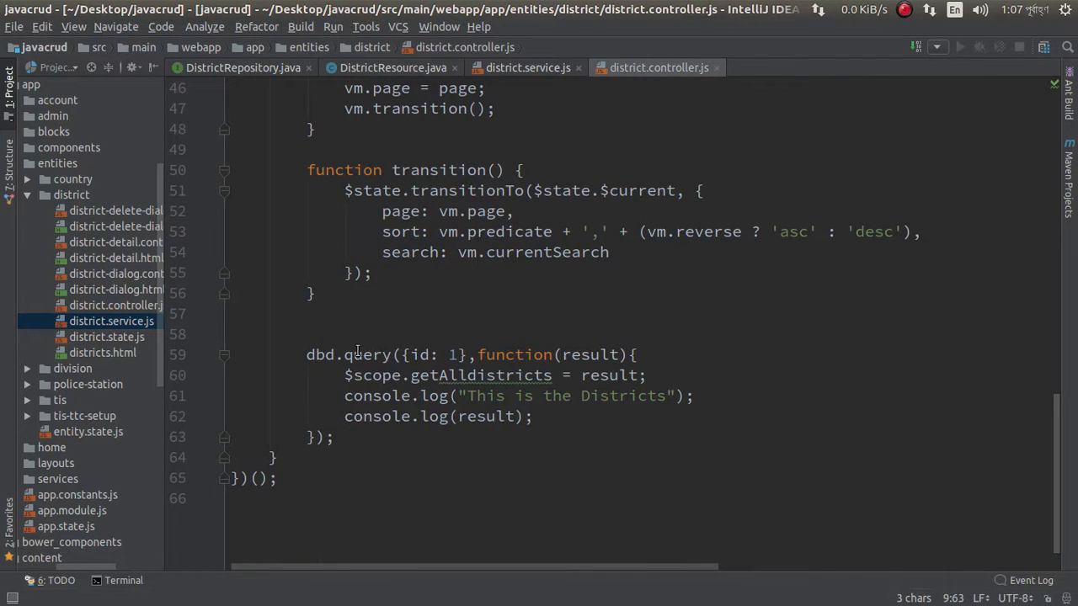
{"action": "left_click", "coordinate": [453, 353]}
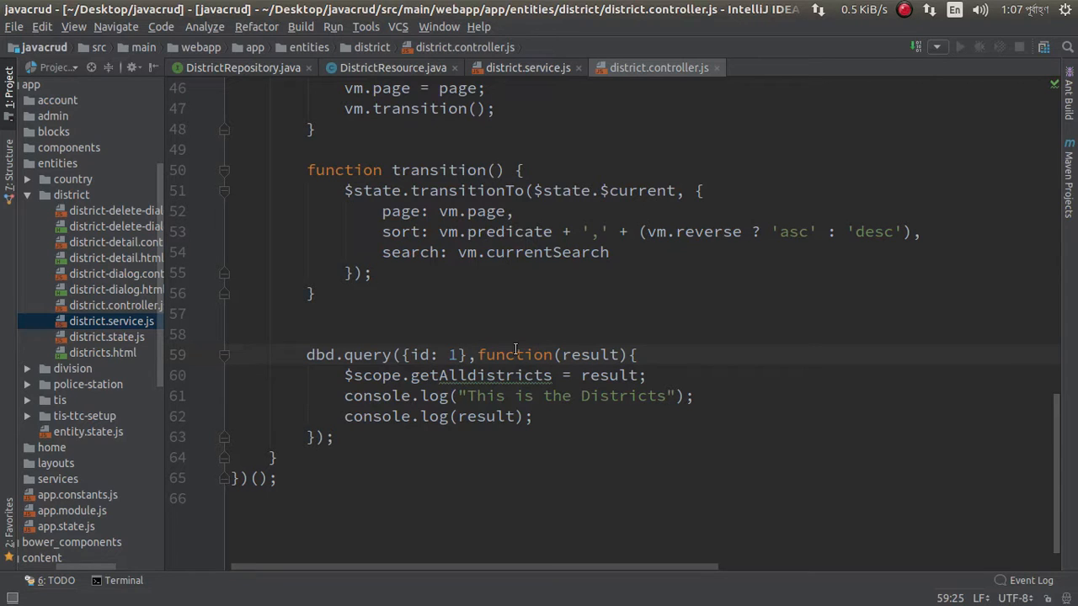
Inspect the Districts page in Chrome to show the console log and logged array
{"action": "left_click", "coordinate": [448, 354]}
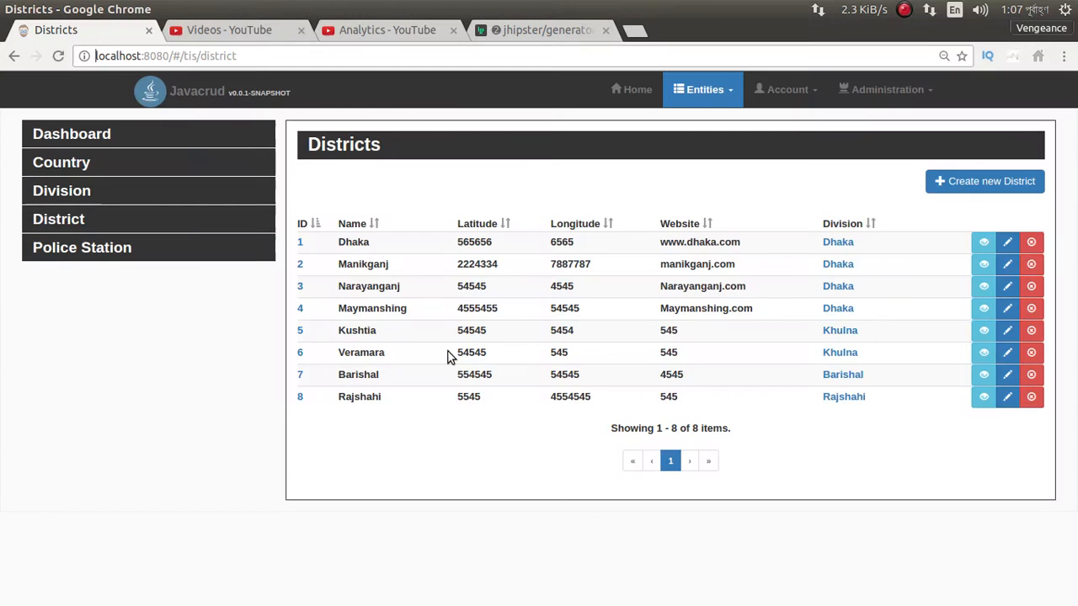
{"action": "right_click", "coordinate": [448, 355]}
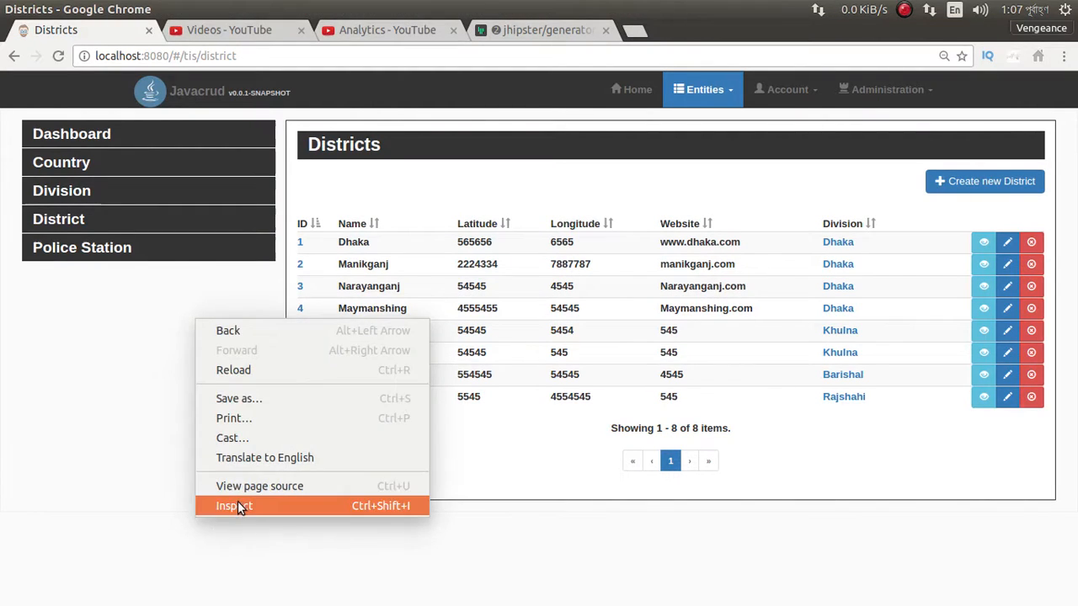
{"action": "left_click", "coordinate": [234, 506]}
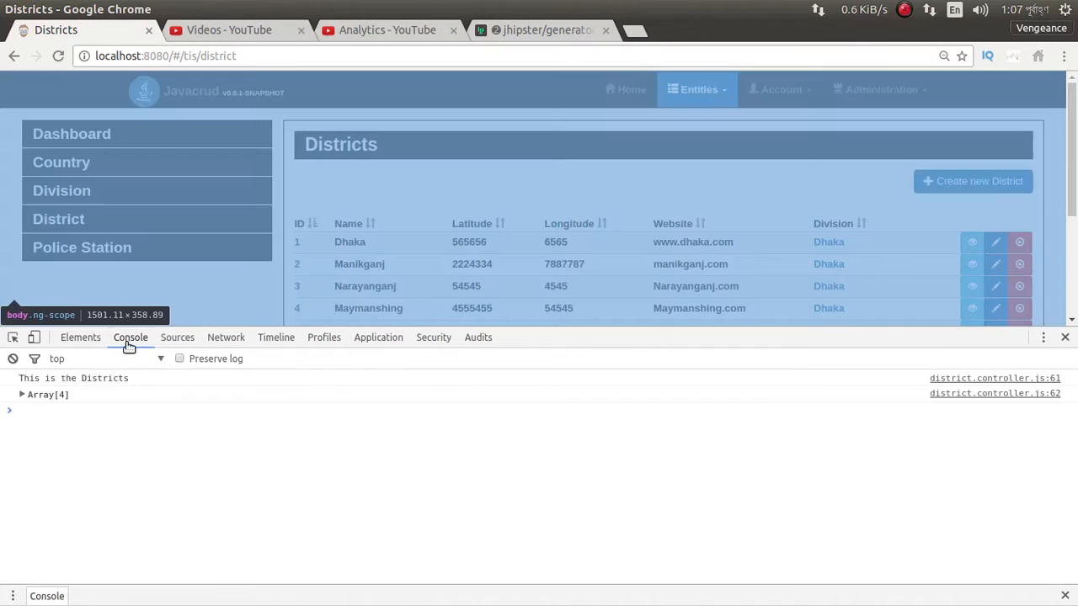
Expand the logged Array[4] to reveal its four Resource entries
{"action": "scroll", "scroll_direction": "down", "scroll_amount": 3}
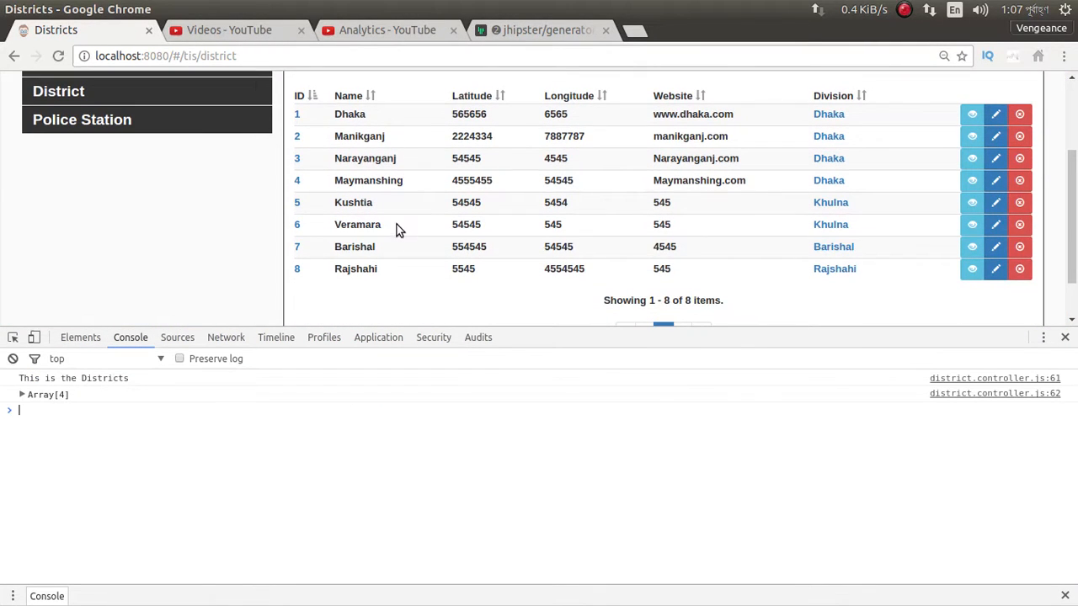
{"action": "left_click", "coordinate": [20, 394]}
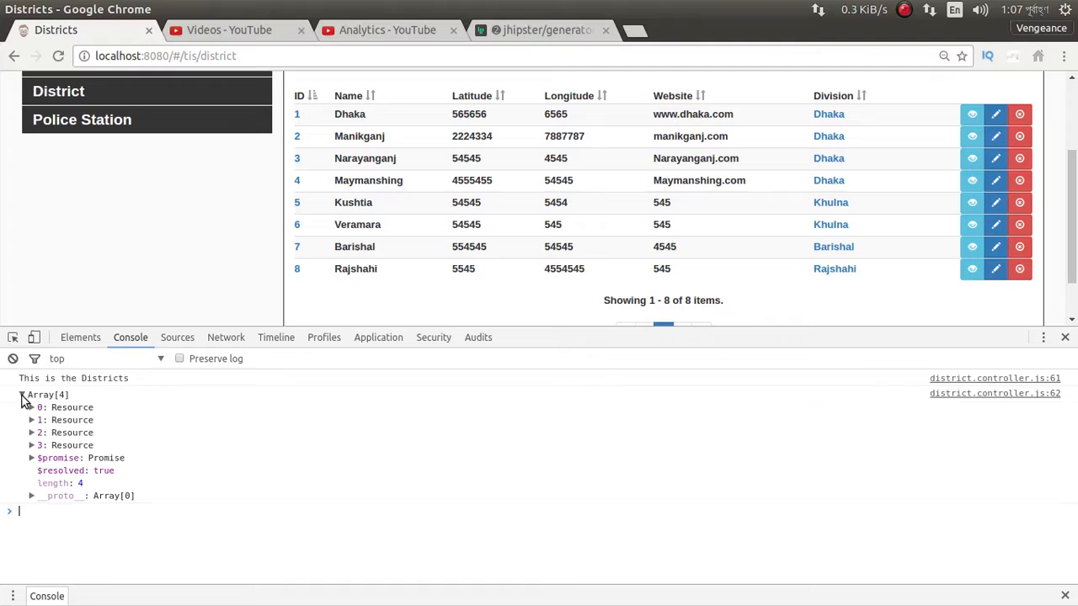
{"action": "mouse_move", "coordinate": [52, 455]}
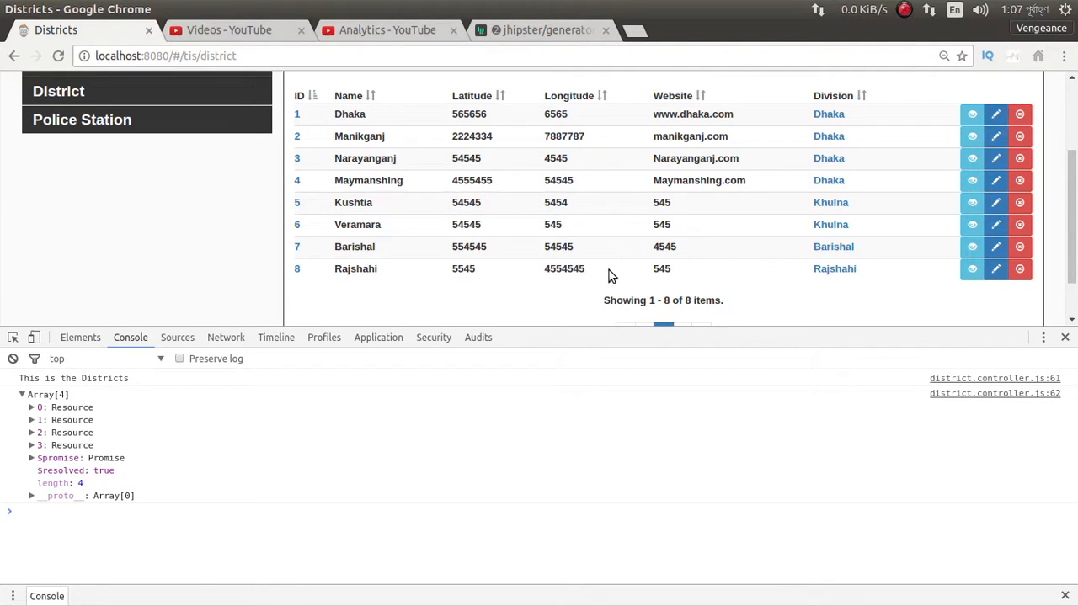
{"action": "mouse_move", "coordinate": [578, 236]}
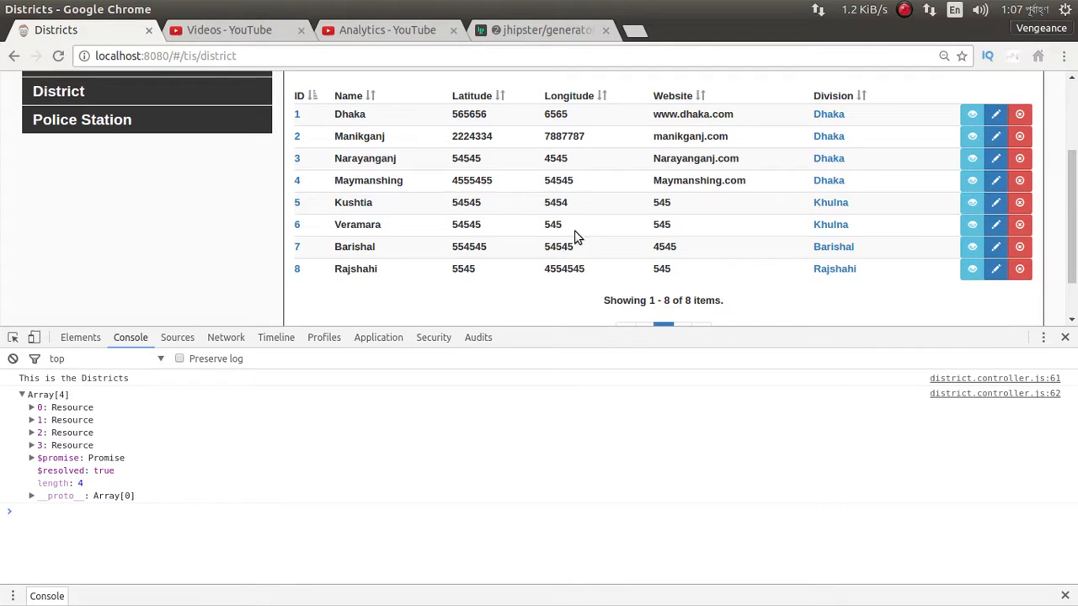
{"action": "mouse_move", "coordinate": [283, 283]}
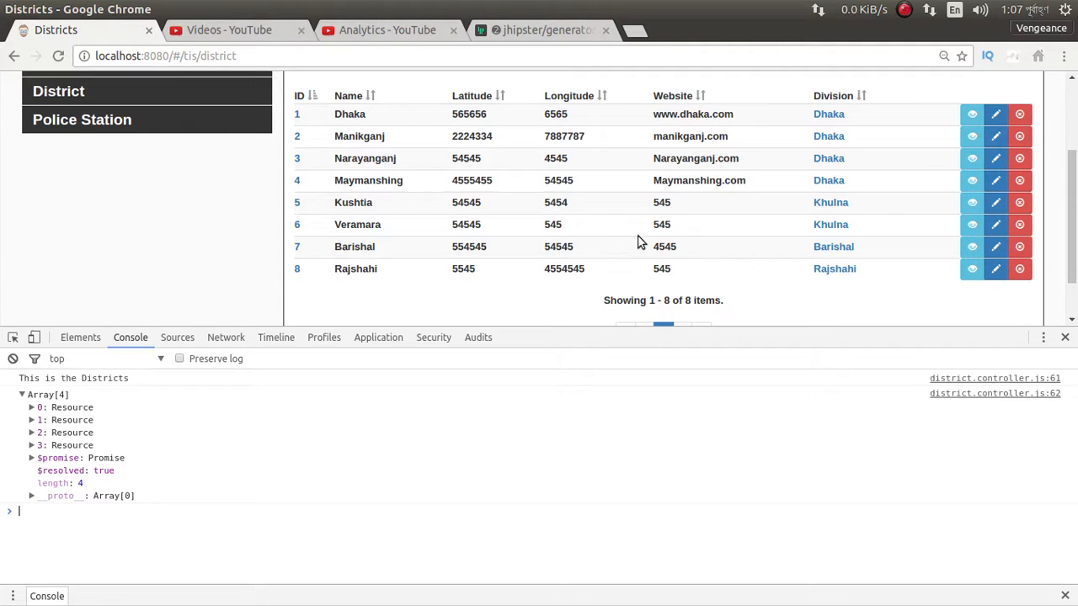
{"action": "mouse_move", "coordinate": [141, 428]}
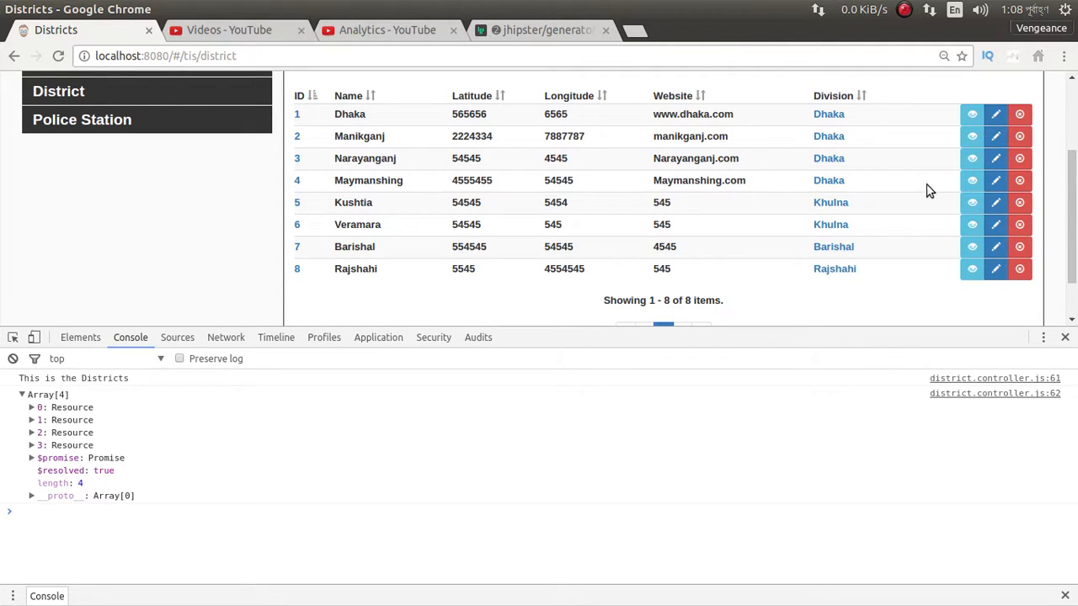
{"action": "mouse_move", "coordinate": [829, 158]}
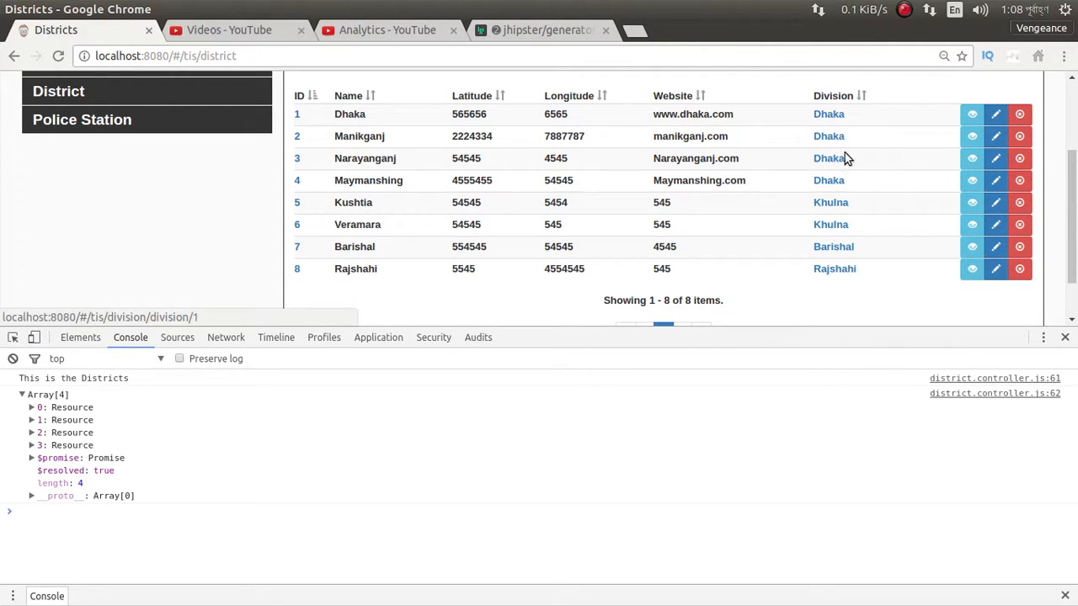
{"action": "mouse_move", "coordinate": [857, 167]}
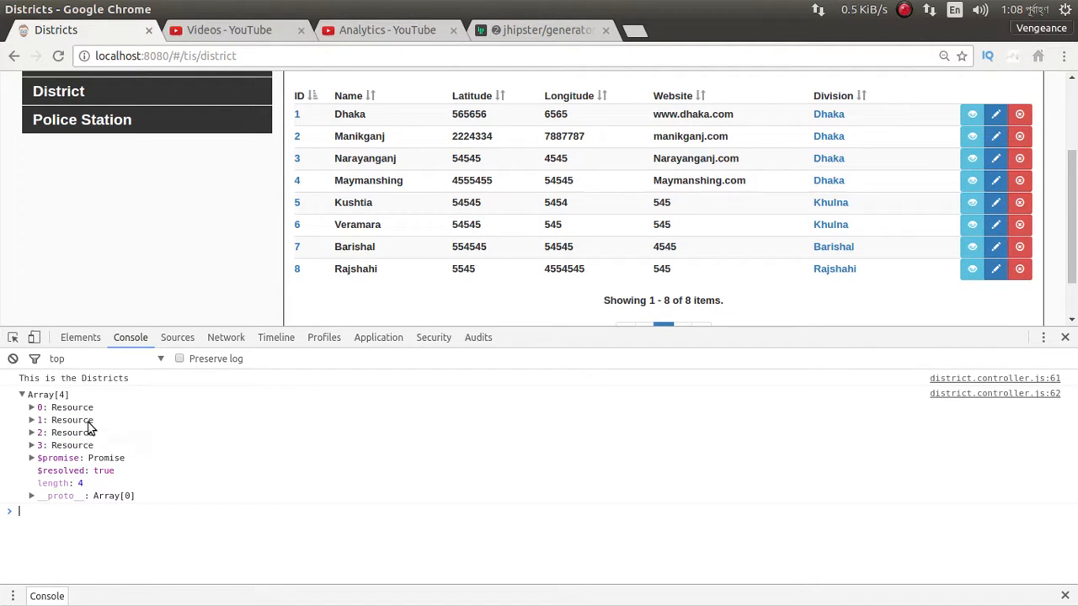
{"action": "mouse_move", "coordinate": [128, 428]}
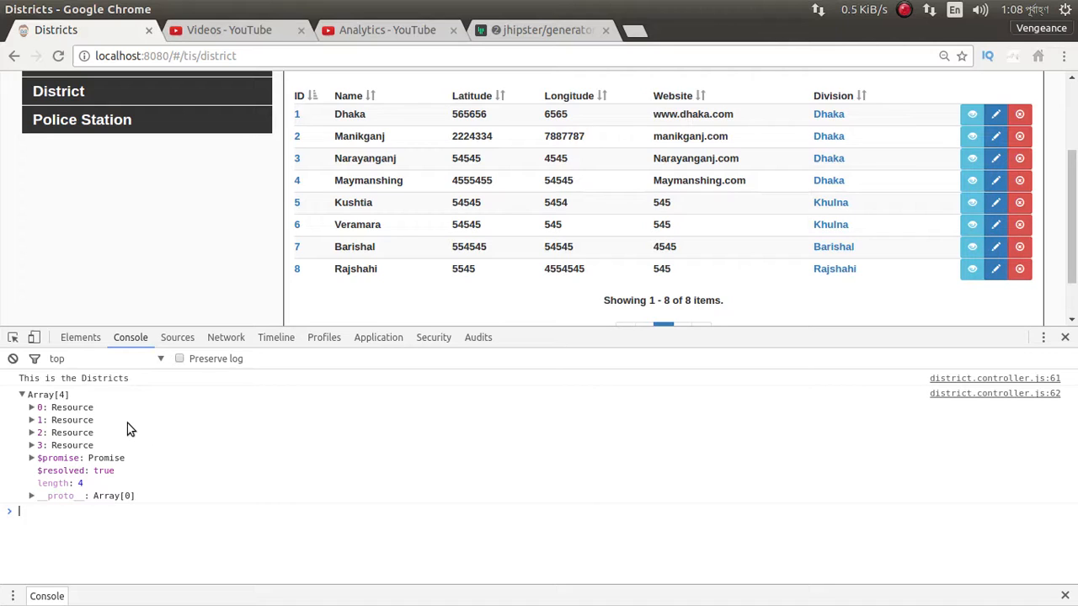